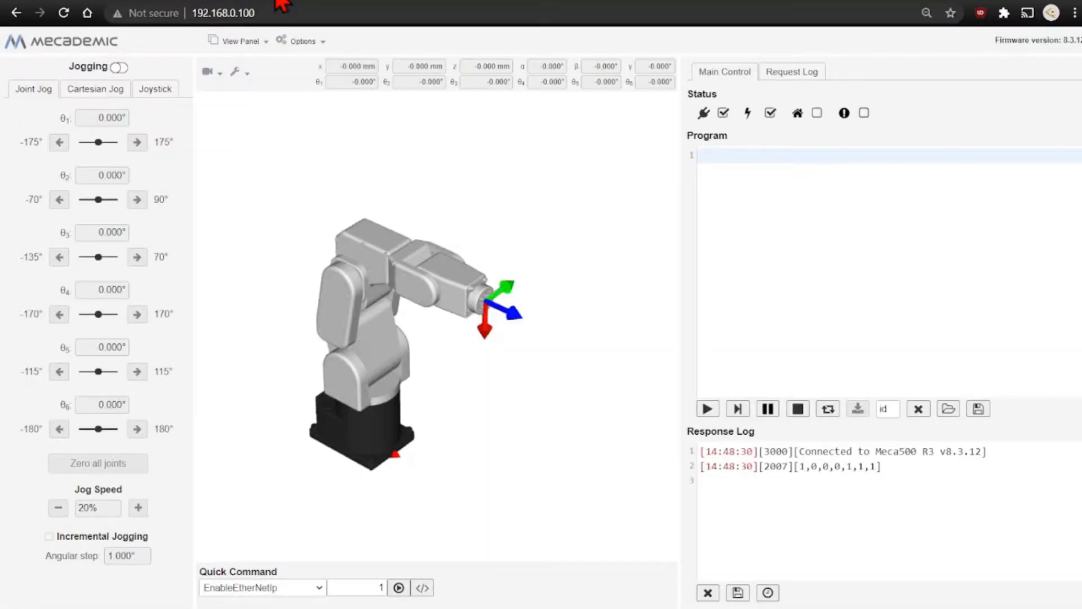
{"action": "mouse_move", "coordinate": [385, 339]}
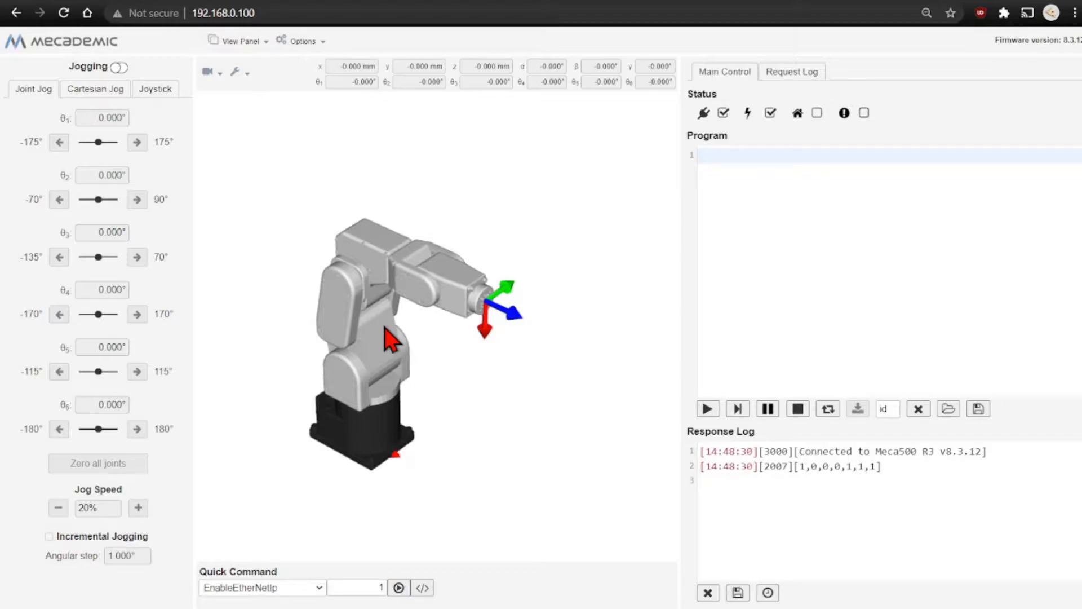
{"action": "mouse_move", "coordinate": [284, 451]}
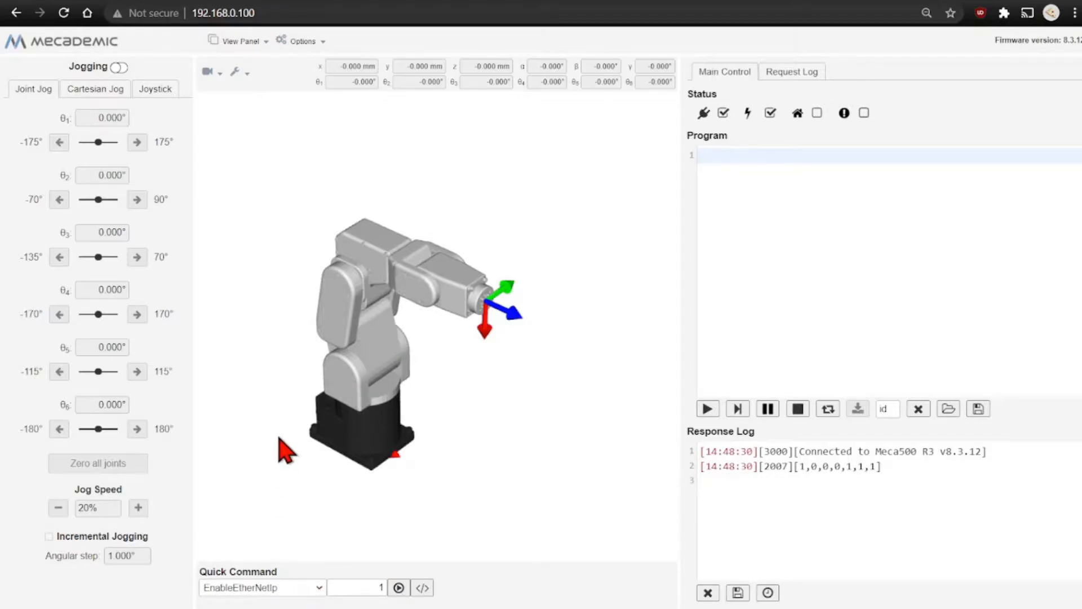
Bring up the Meca500 CompactLogix PLC Add-On Instructions support article.
{"action": "left_click", "coordinate": [399, 587]}
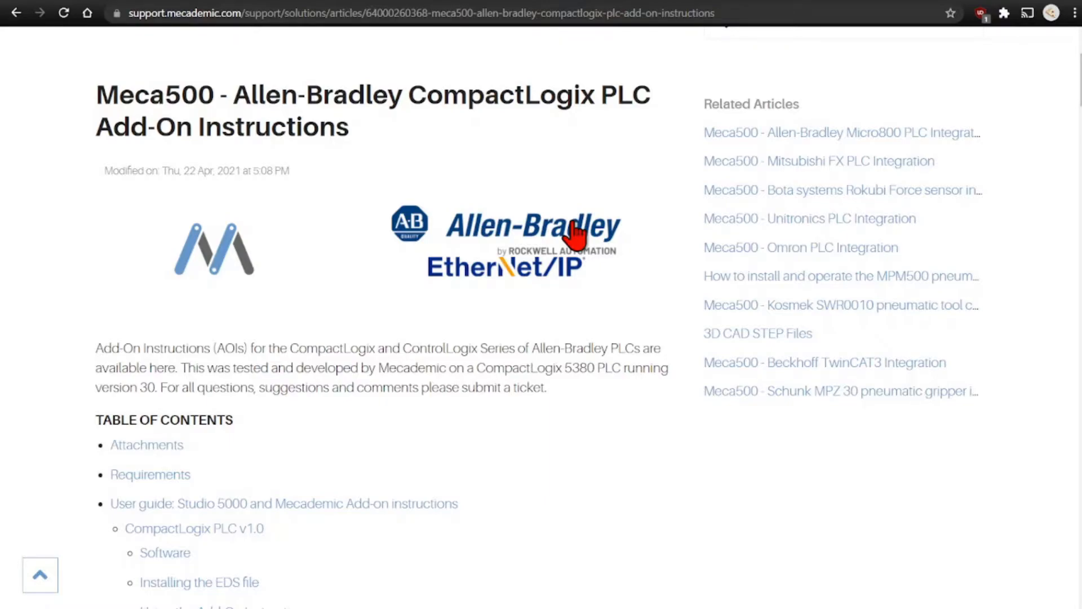
{"action": "mouse_move", "coordinate": [299, 232]}
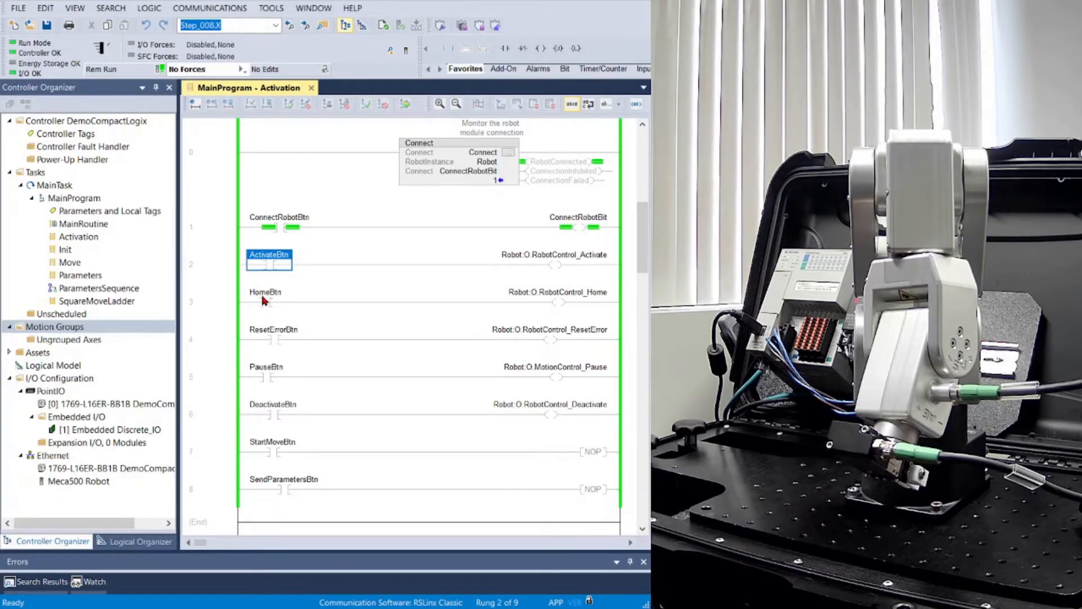
Select the ActivateBtn and HomeBtn contacts on the Activate and Home rungs.
{"action": "left_click", "coordinate": [266, 300]}
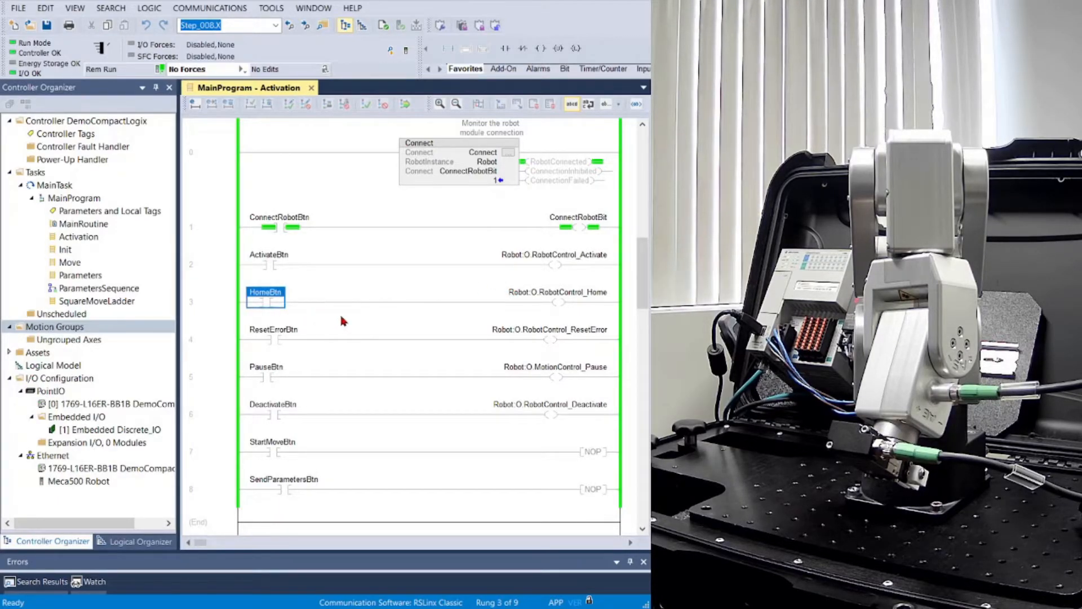
{"action": "left_click", "coordinate": [266, 300]}
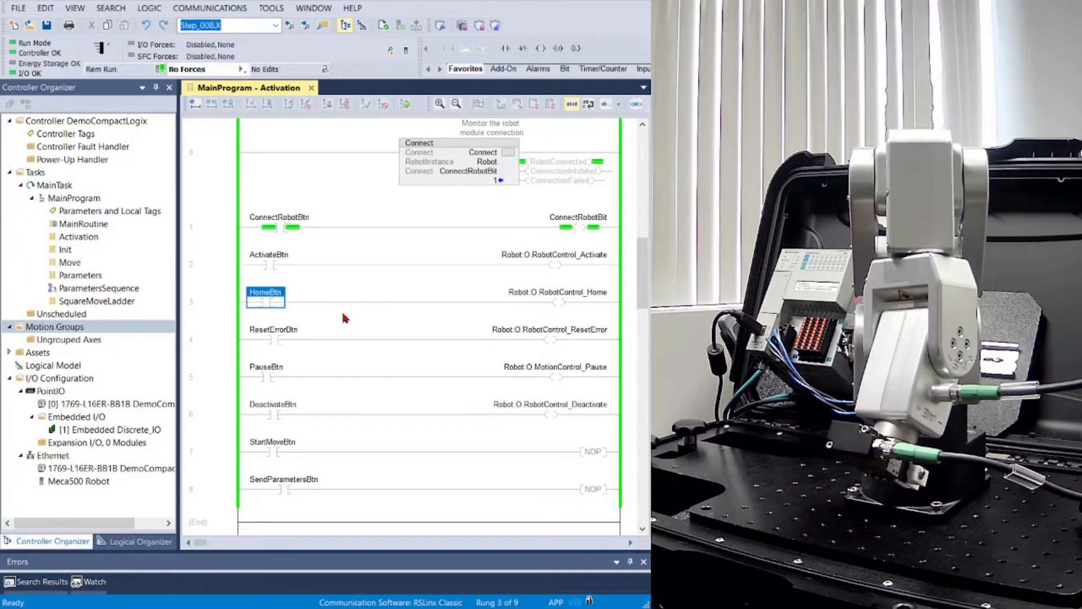
{"action": "mouse_move", "coordinate": [312, 334]}
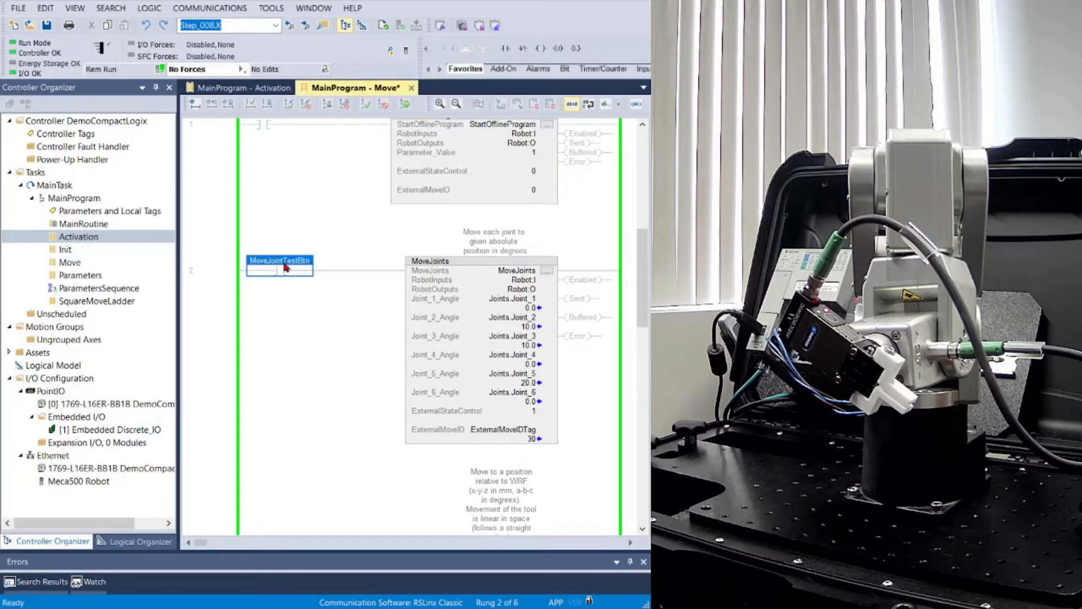
Trigger MoveJointTestBtn, review the MoveLin and MovePose blocks, then switch to the Parameters routine.
{"action": "left_click", "coordinate": [280, 271]}
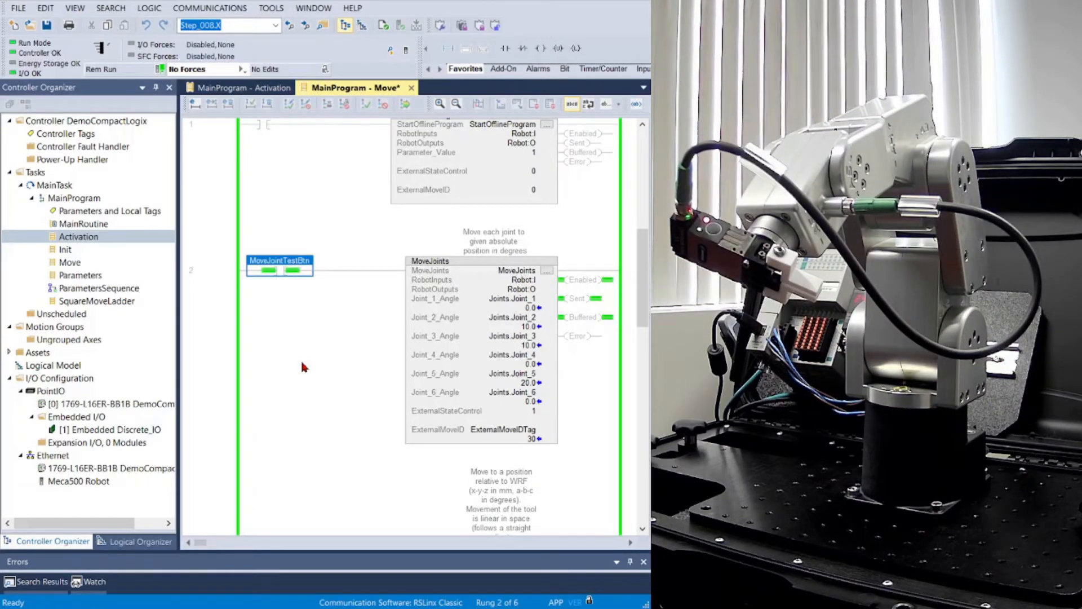
{"action": "scroll", "scroll_direction": "down", "scroll_amount": 3}
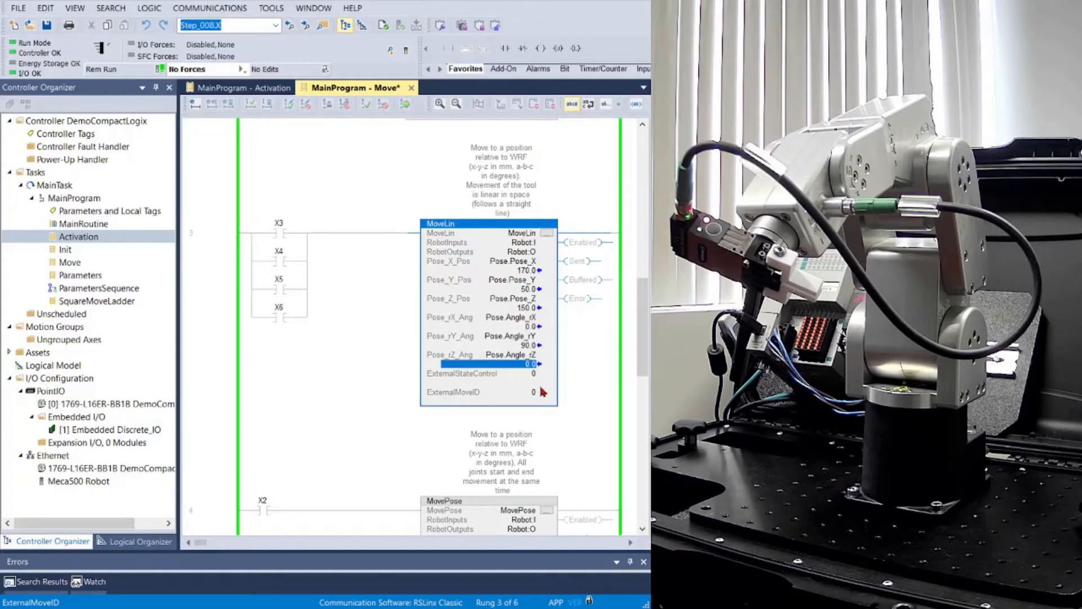
{"action": "scroll", "scroll_direction": "down", "scroll_amount": 3}
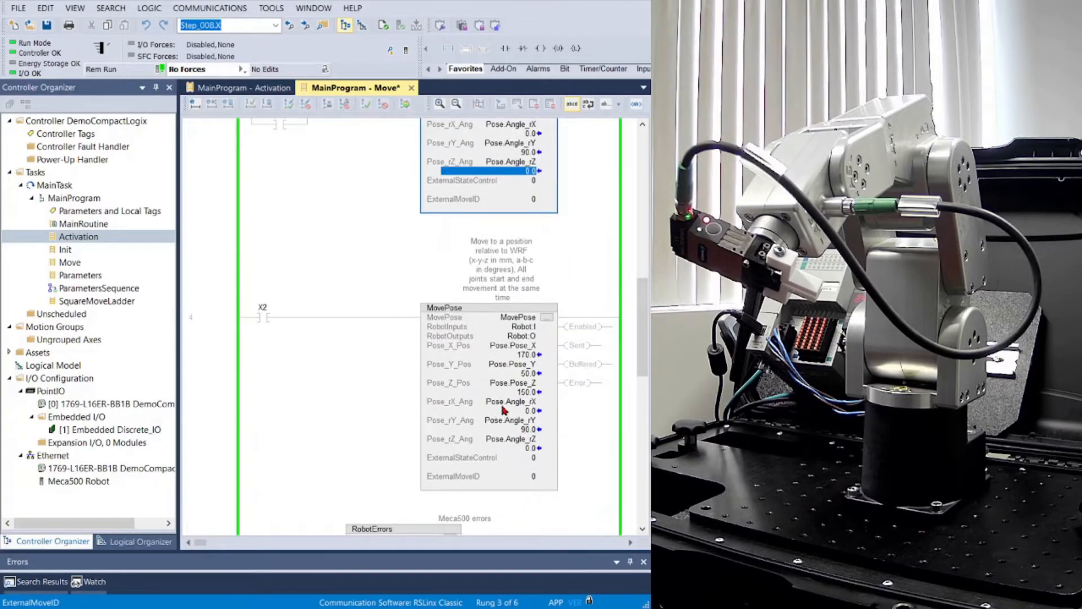
{"action": "left_click", "coordinate": [508, 402]}
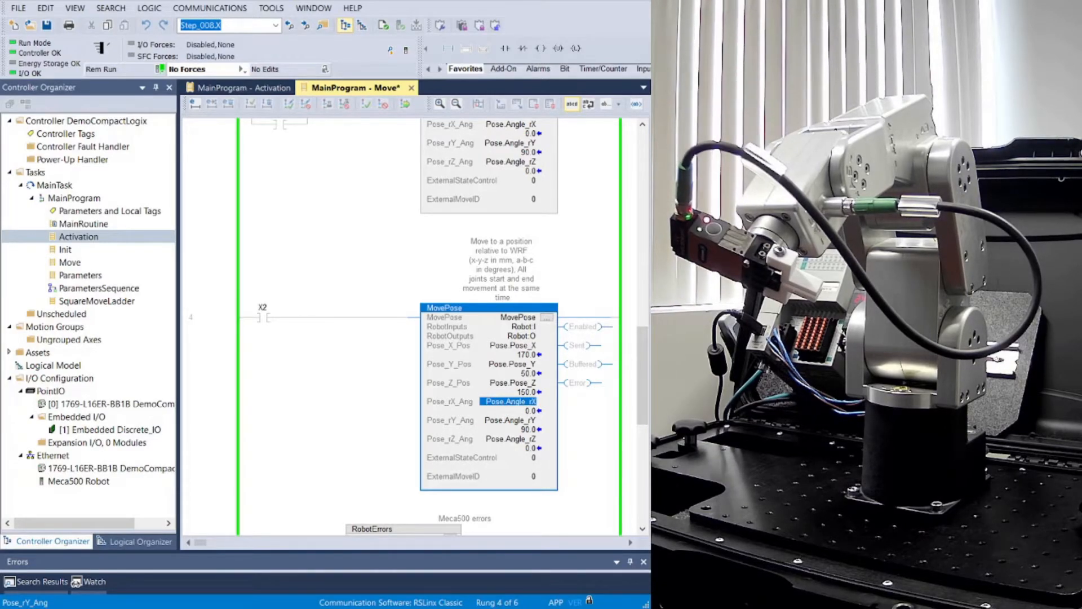
{"action": "left_click", "coordinate": [81, 275]}
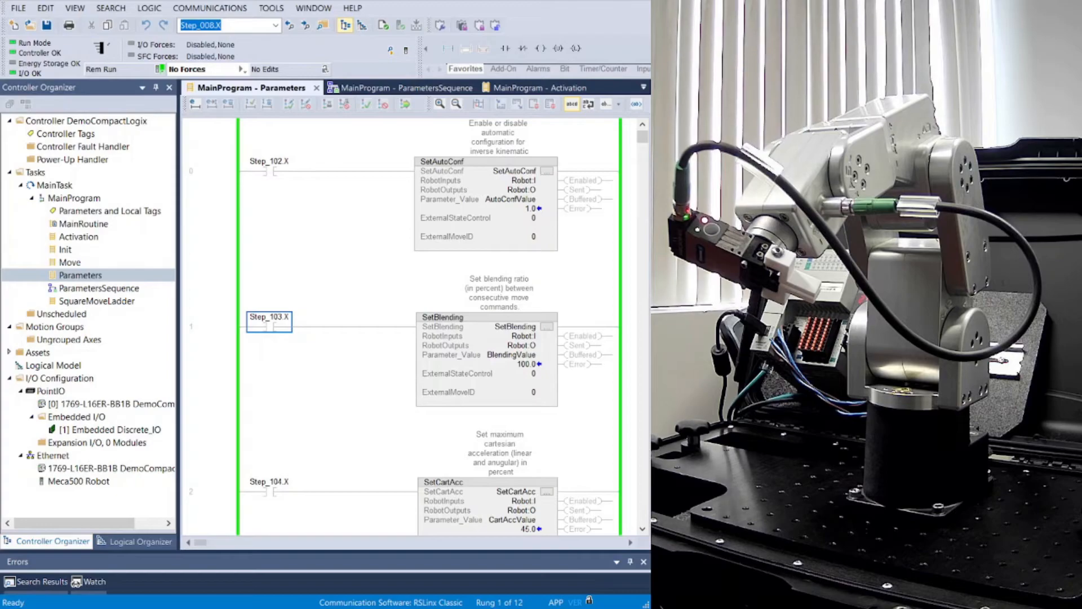
{"action": "left_click", "coordinate": [268, 315]}
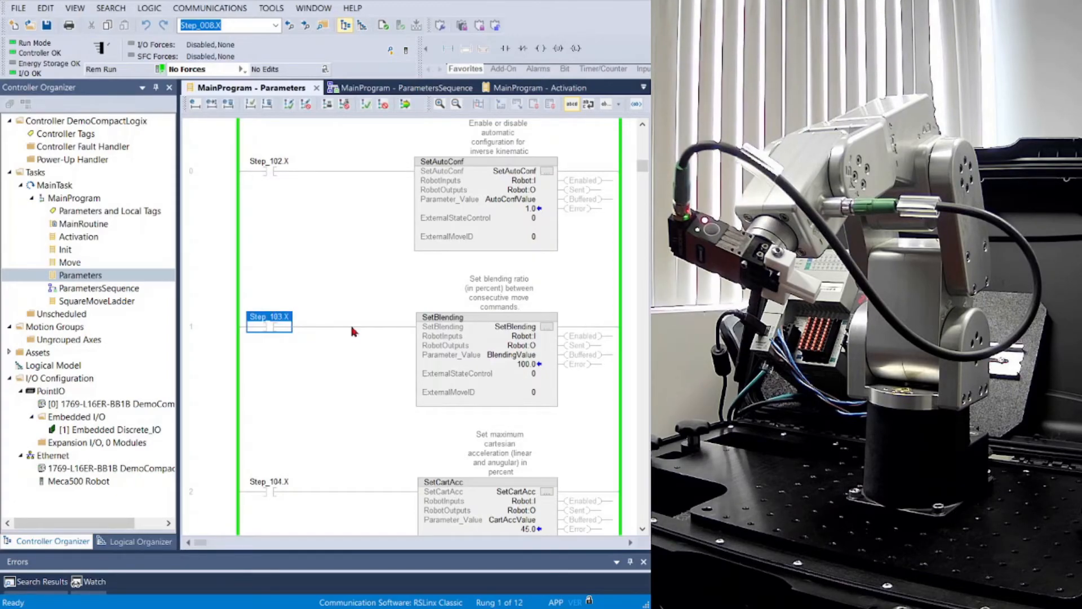
{"action": "scroll", "scroll_direction": "down", "scroll_amount": 3}
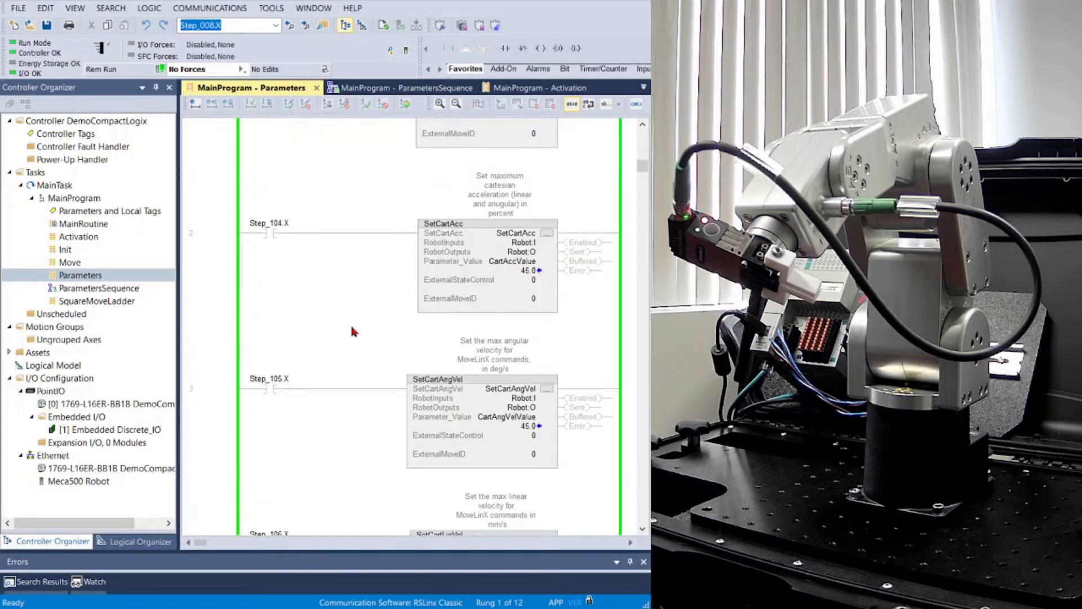
{"action": "scroll", "scroll_direction": "down", "scroll_amount": 3}
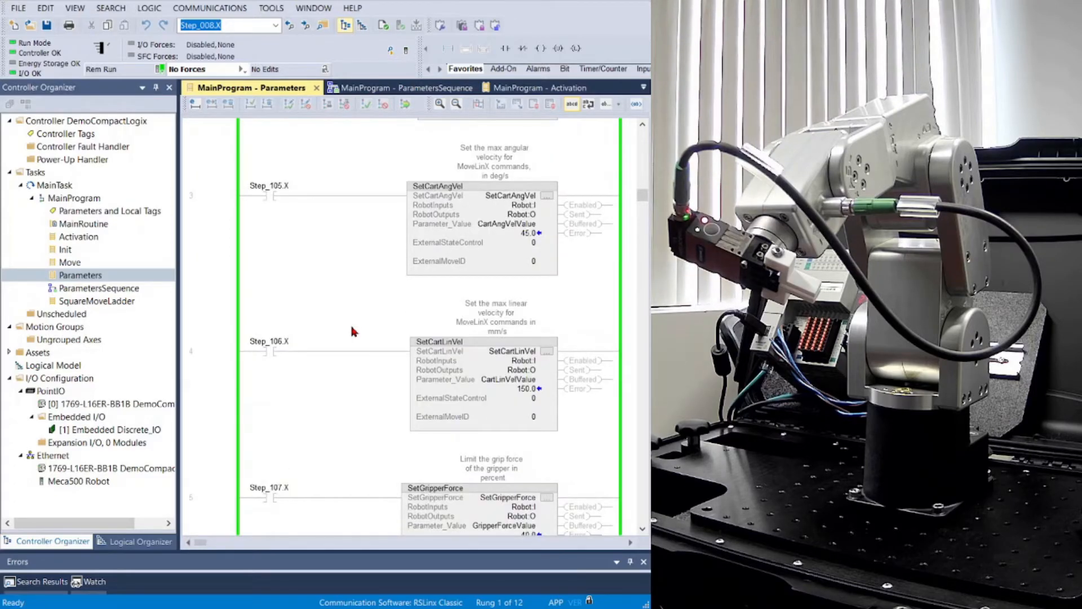
{"action": "scroll", "scroll_direction": "down", "scroll_amount": 3}
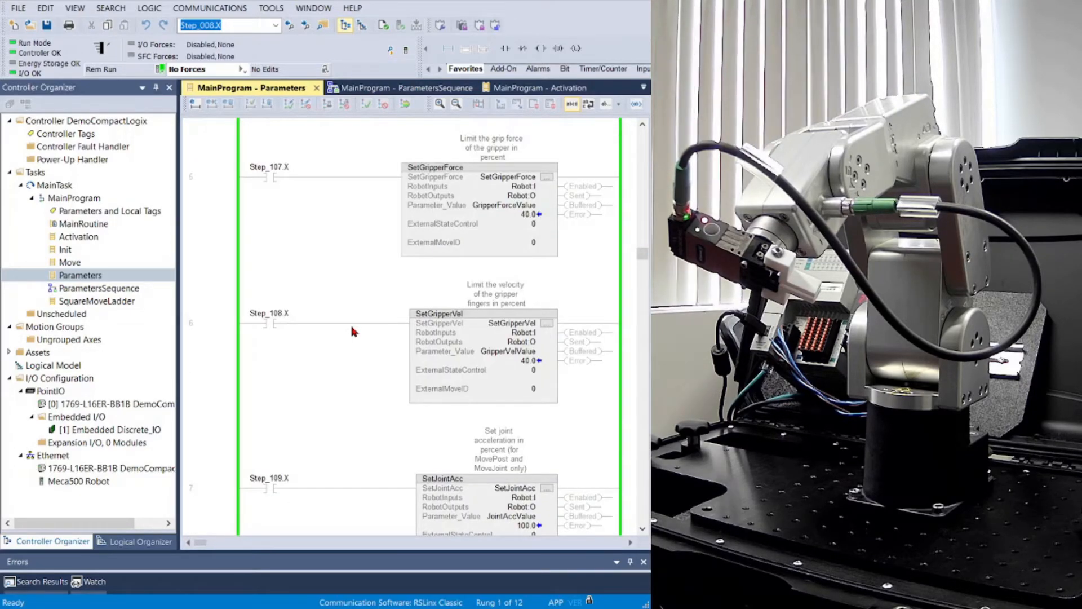
{"action": "scroll", "scroll_direction": "down", "scroll_amount": 3}
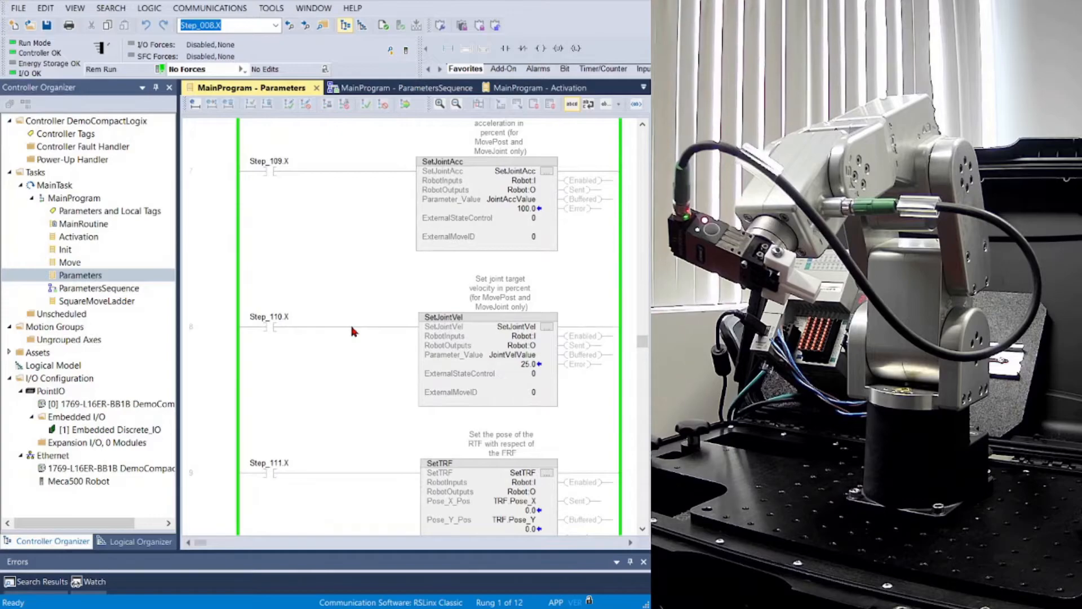
{"action": "scroll", "scroll_direction": "down", "scroll_amount": 3}
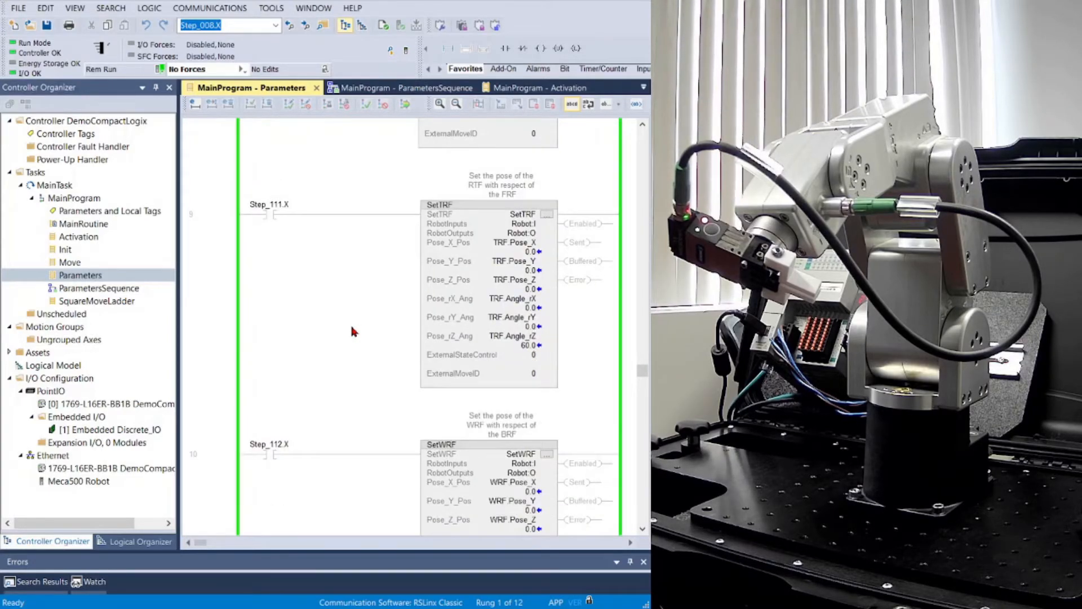
{"action": "scroll", "scroll_direction": "down", "scroll_amount": 3}
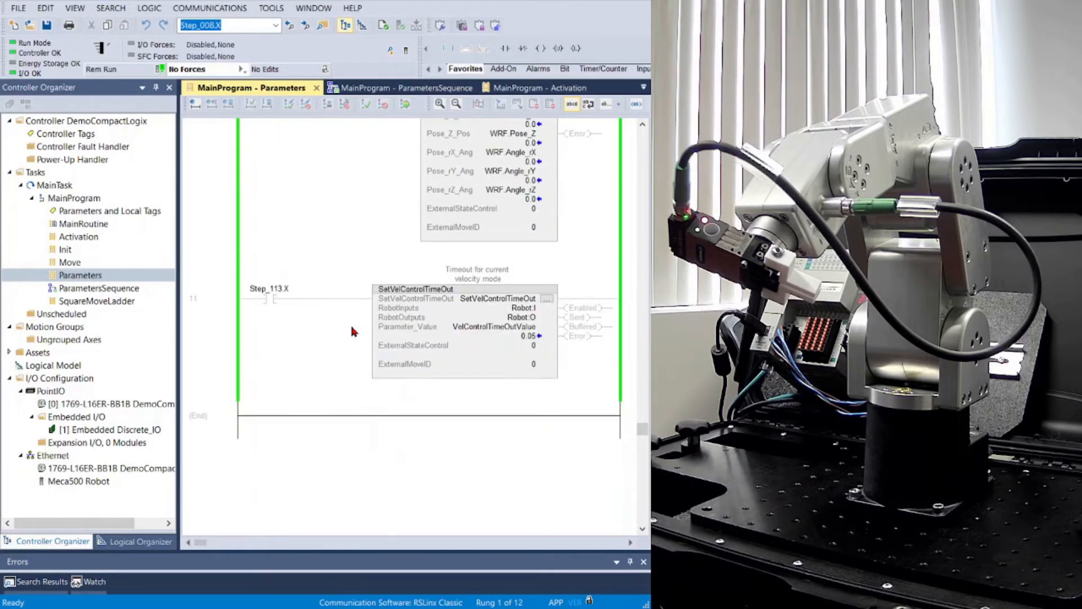